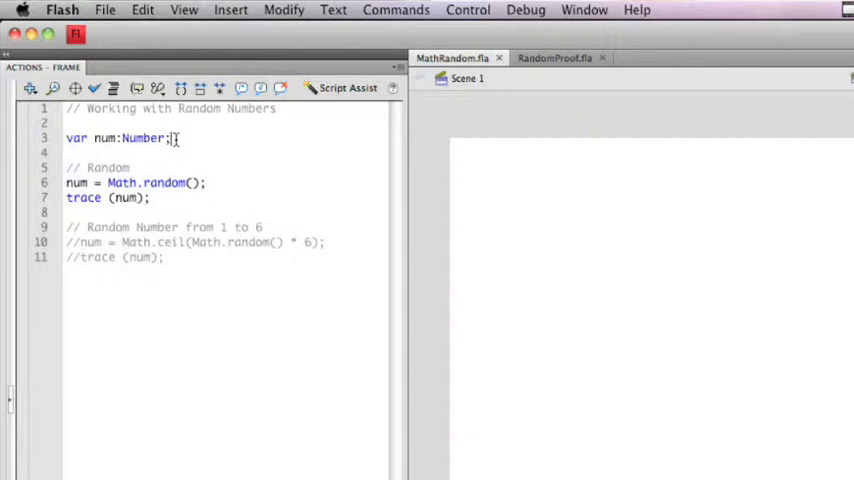
- Uncomment num = Math.ceil(Math.random() * 6) so the script produces whole numbers 1–6
left_click(128, 168)
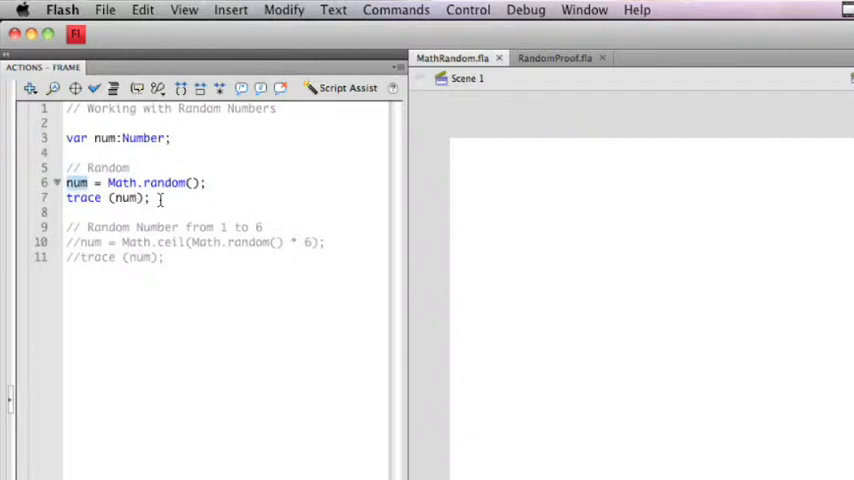
double_click(148, 184)
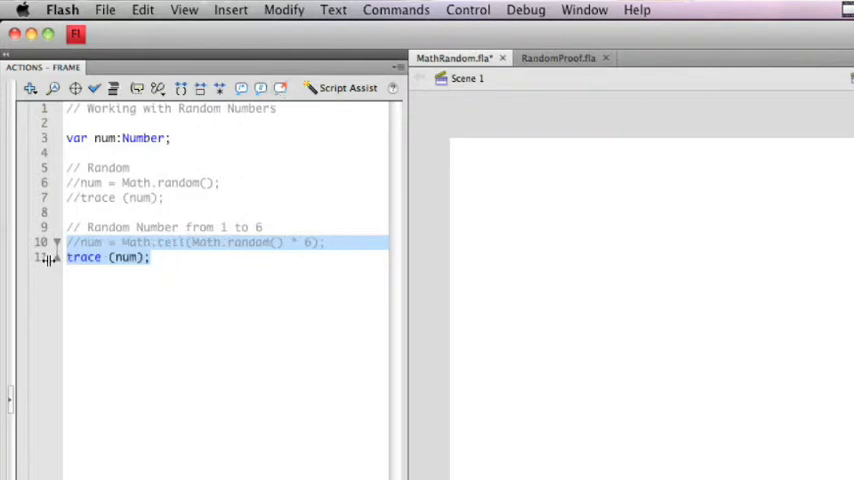
left_click(128, 256)
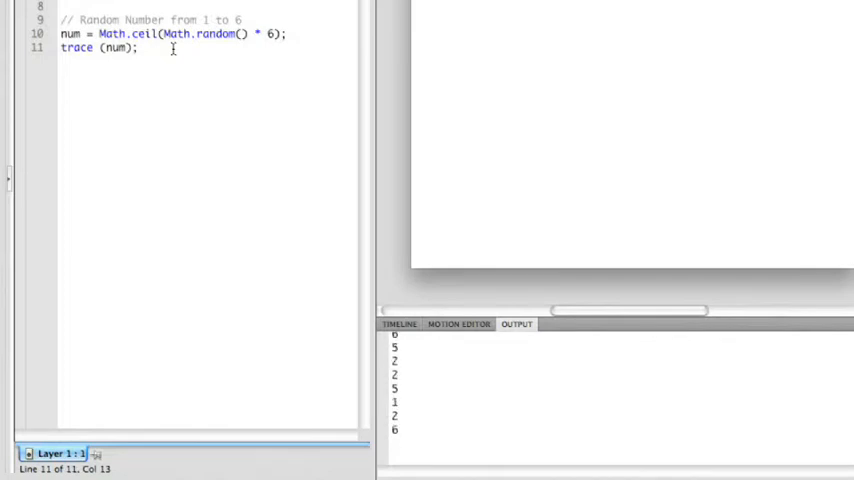
mouse_move(344, 128)
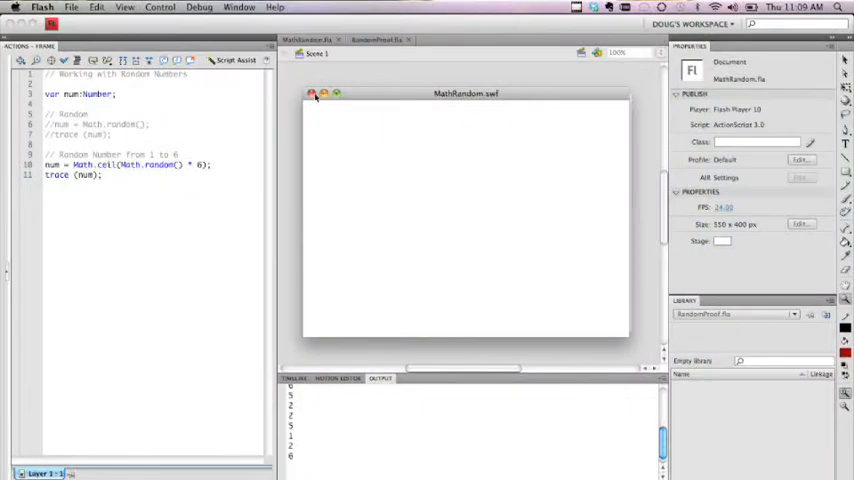
- Bring up the RandomProof.swf movie comparing floor, ceil and round on 0–6 number lines
left_click(376, 40)
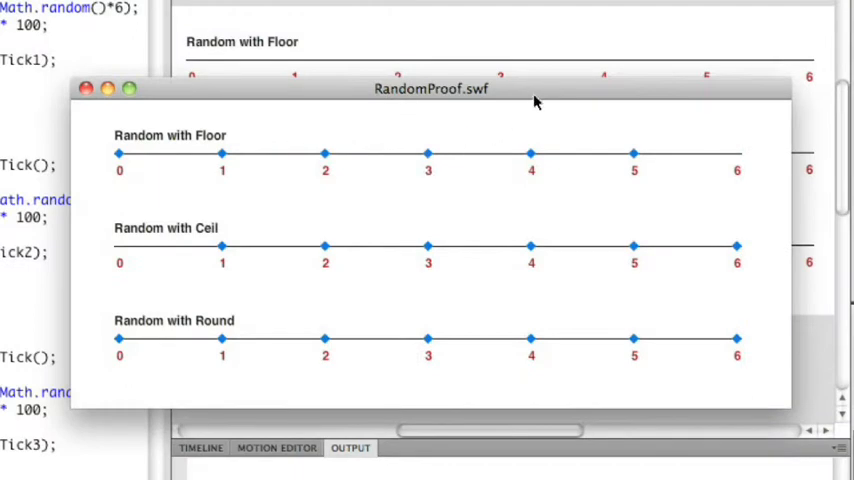
mouse_move(556, 92)
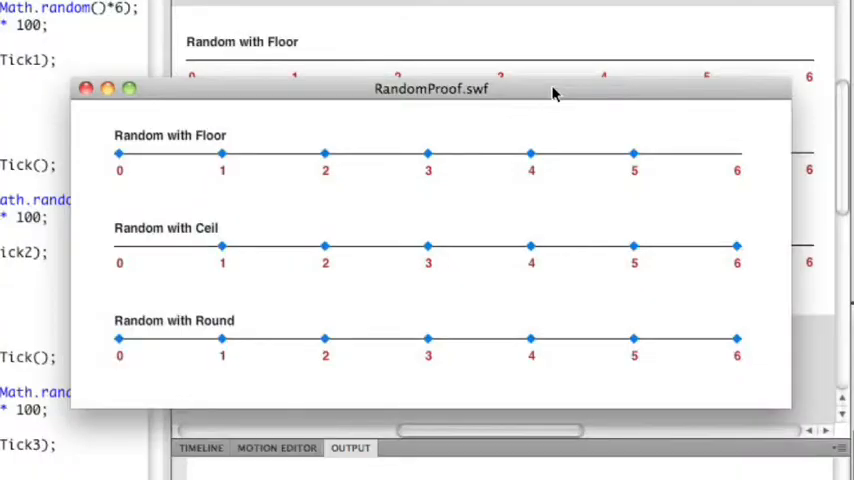
mouse_move(444, 120)
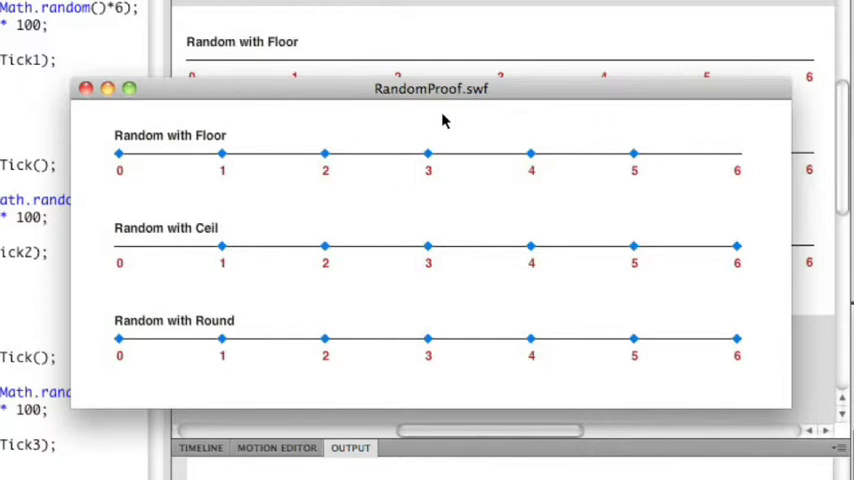
mouse_move(522, 90)
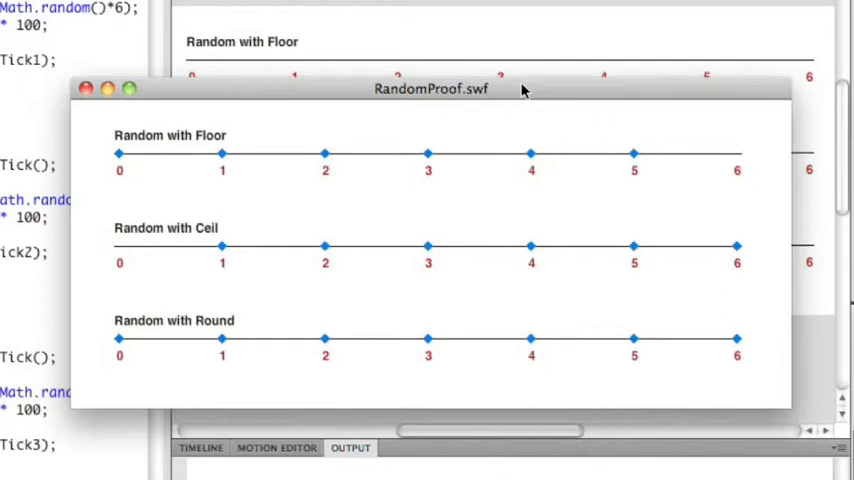